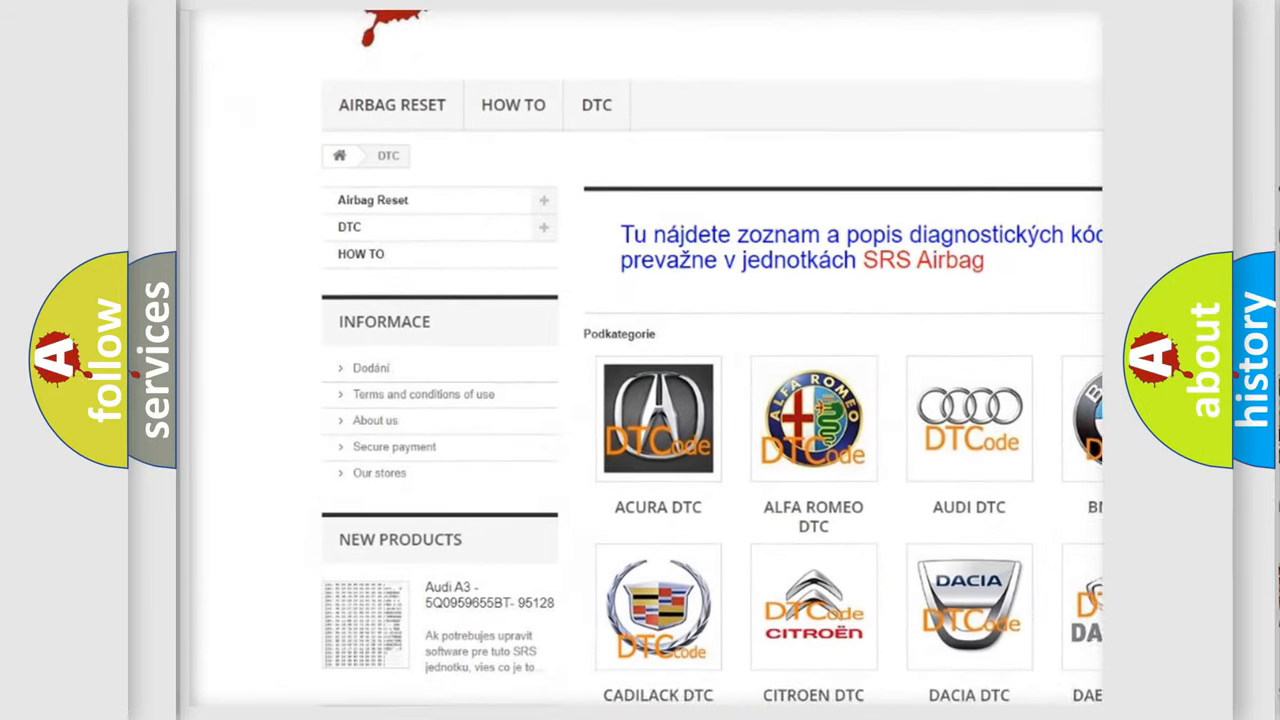
scroll("down", 3)
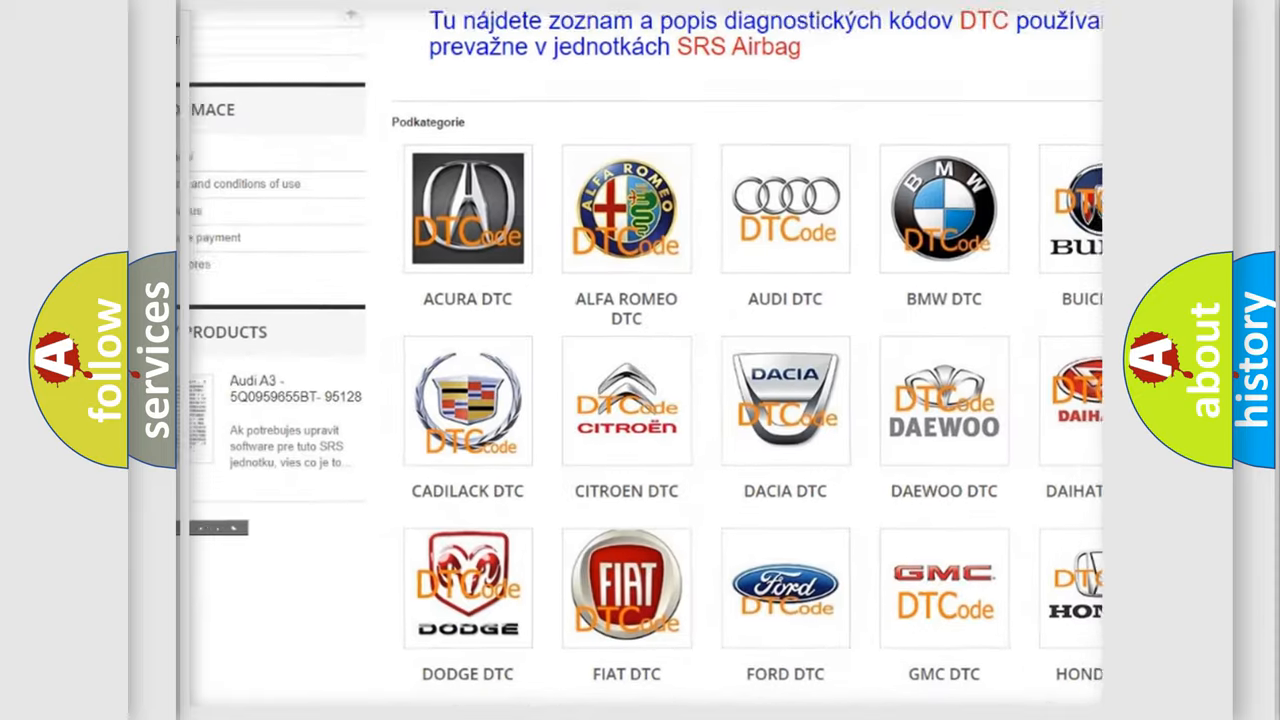
scroll("down", 3)
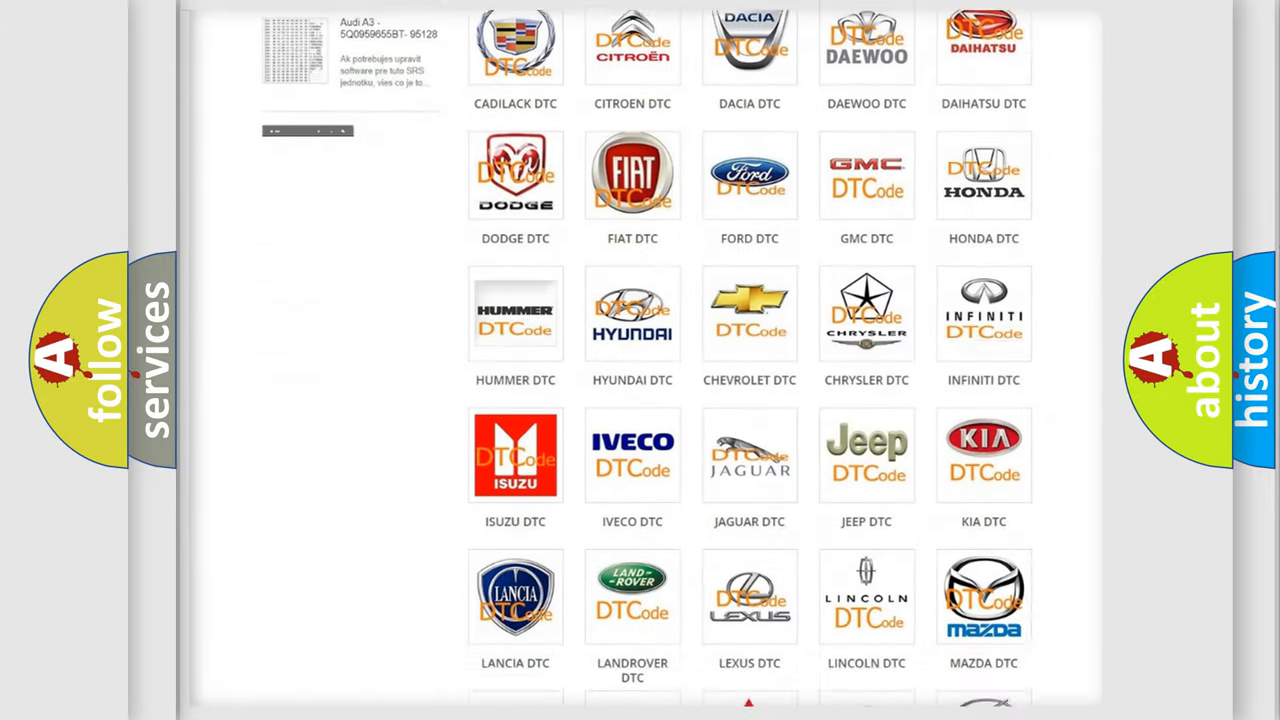
scroll("down", 3)
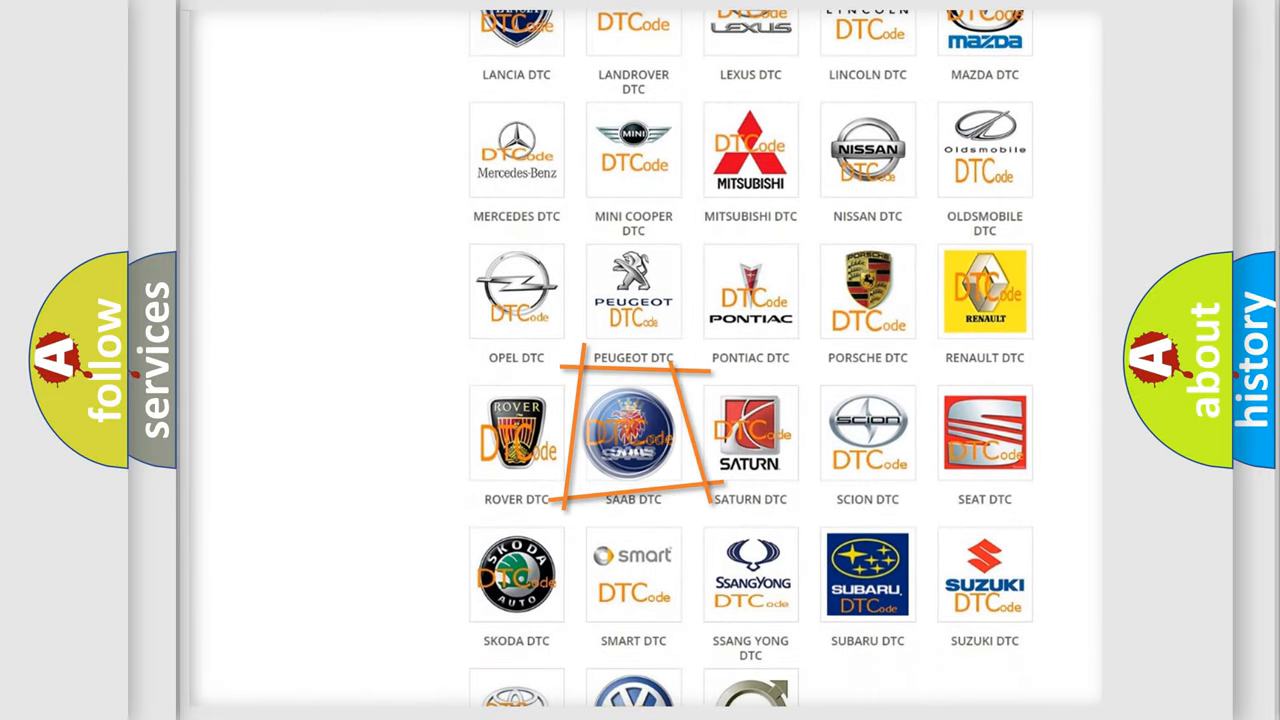